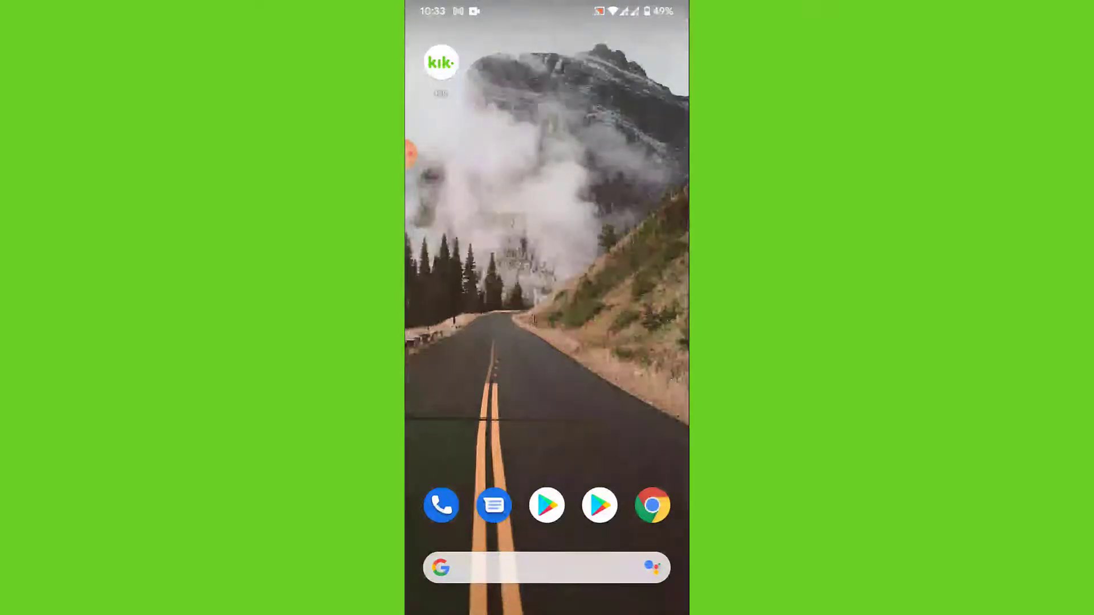
Step: Launch Kik from the home screen to reach its welcome screen
click(440, 62)
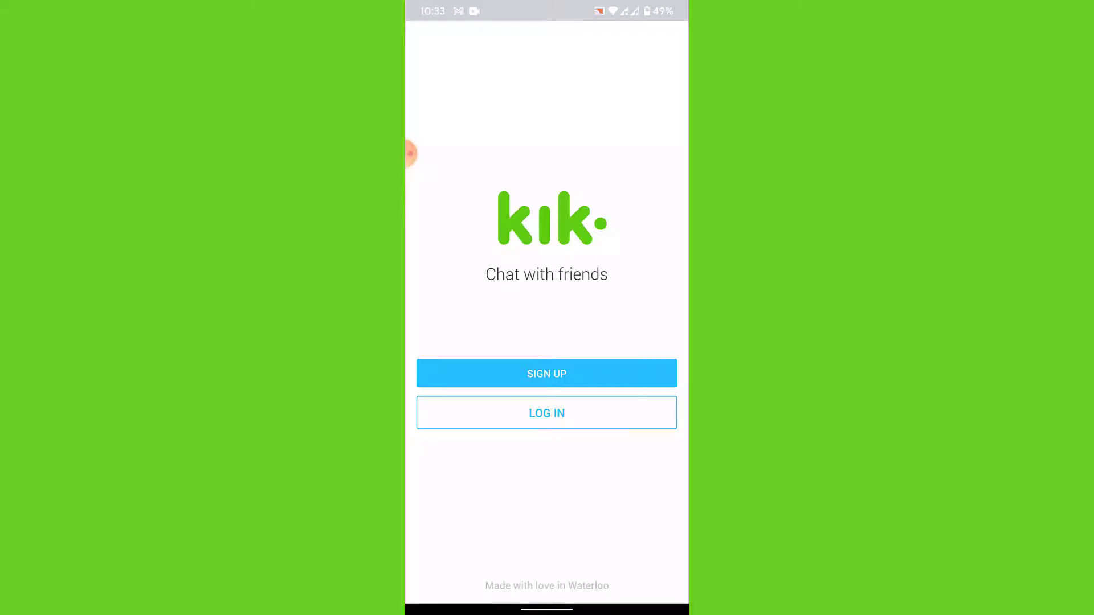
Step: Choose Log In, enter the account password, and submit the credentials to sign in
click(546, 412)
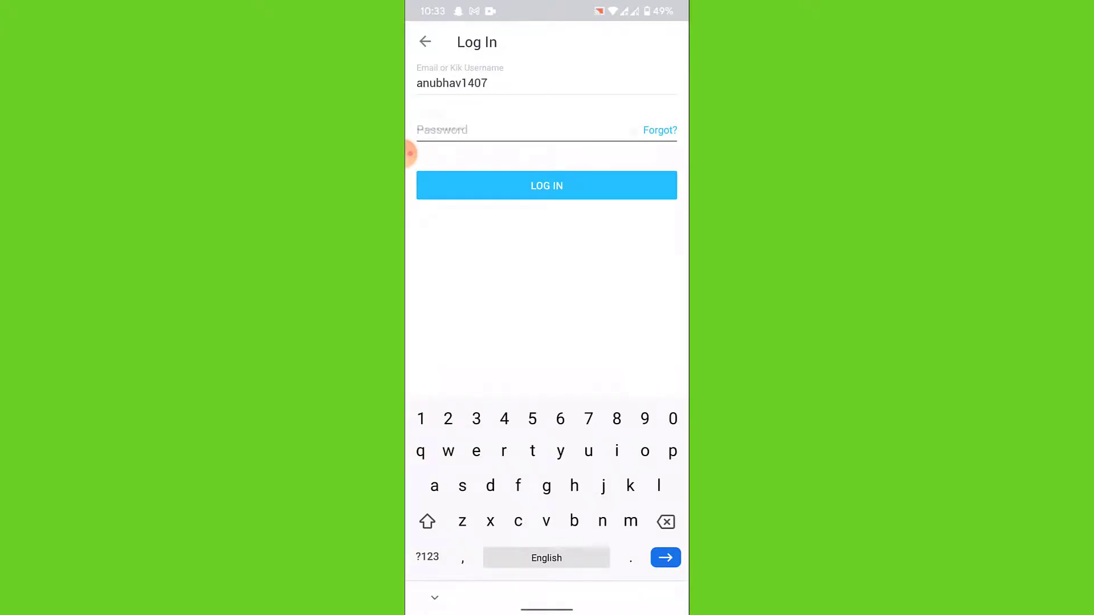
text(password)
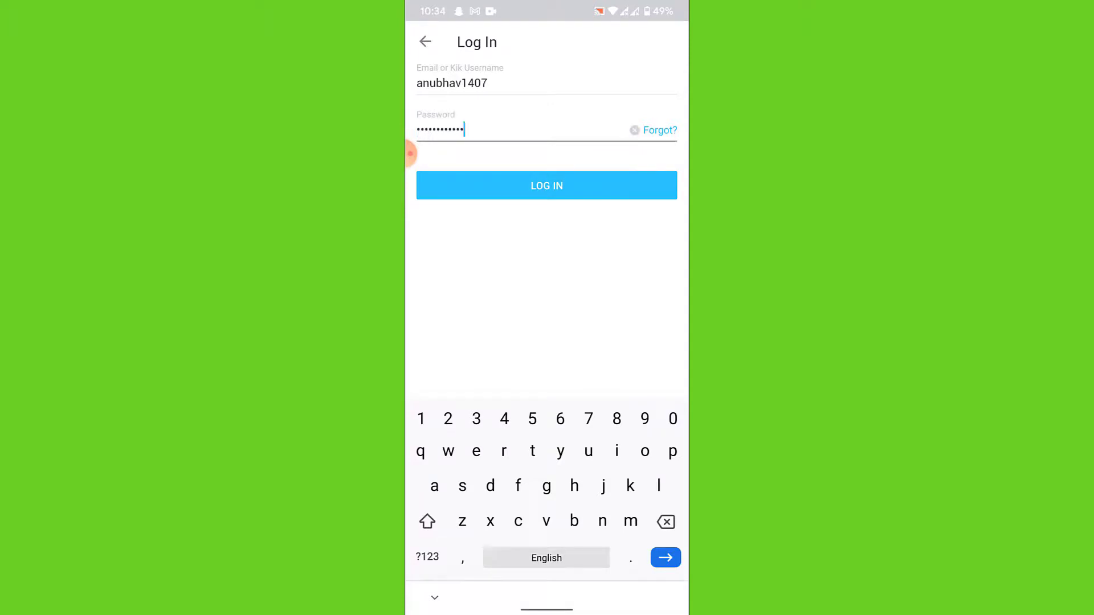
click(547, 184)
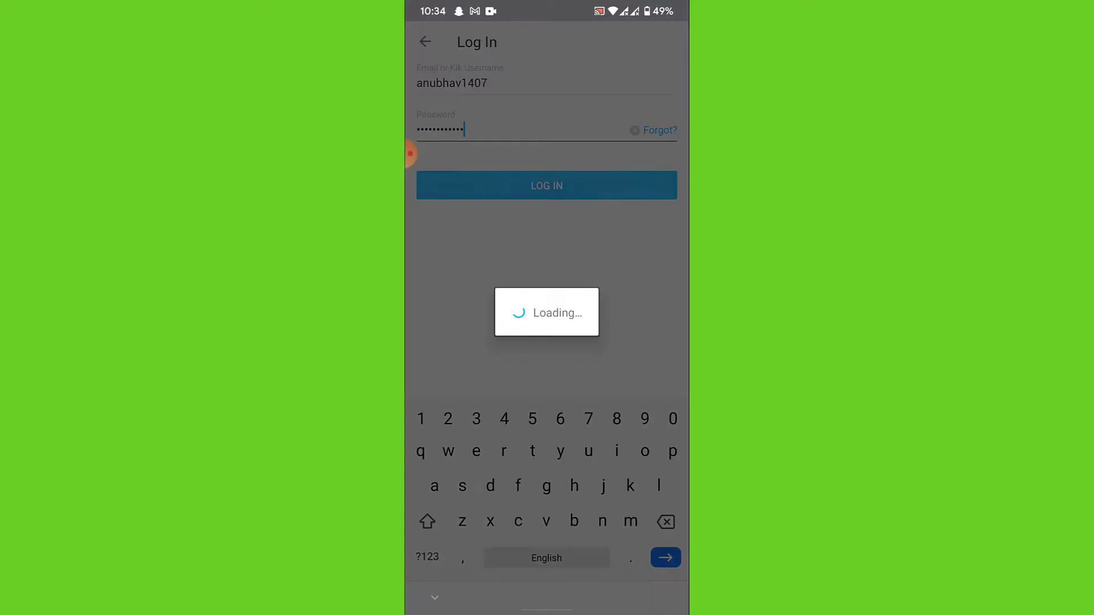
Step: Finish signing in and dismiss the Google save-password offer to reach the chat list
click(546, 185)
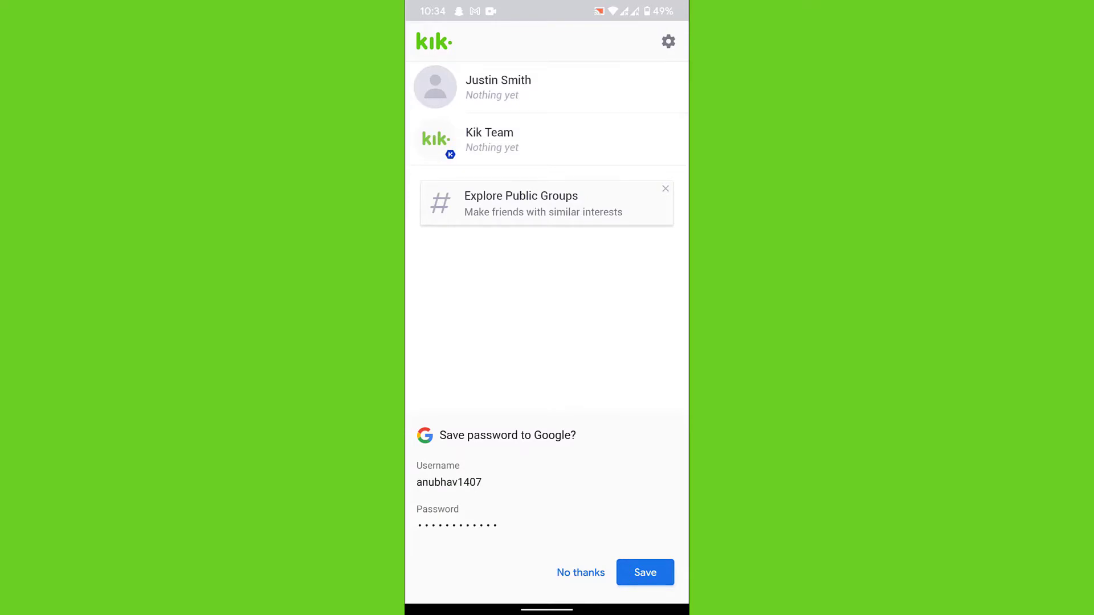
click(643, 571)
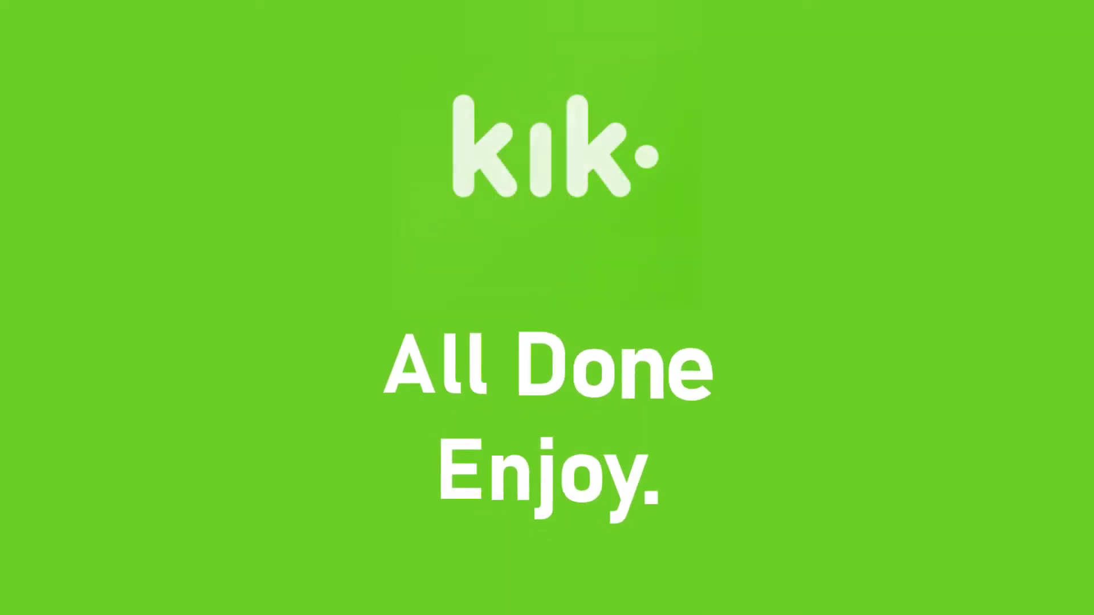